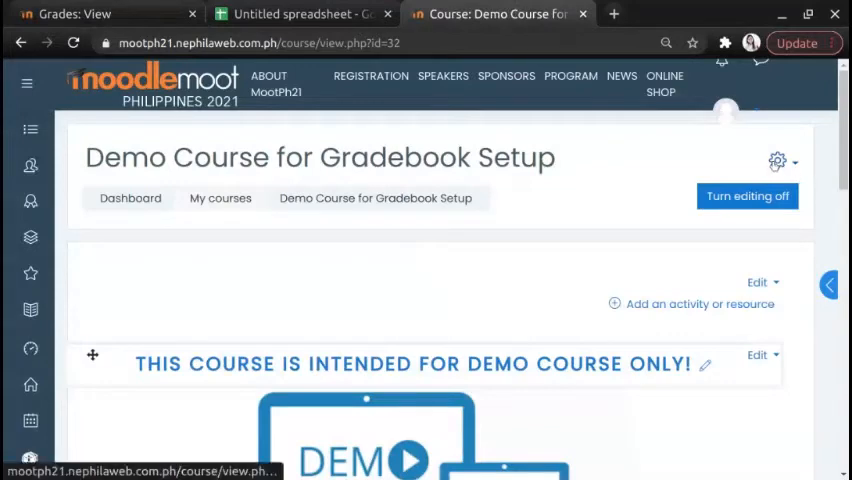
Step: Reach the Paste from spreadsheet import page via Gradebook setup for the Demo Course
left_click(778, 160)
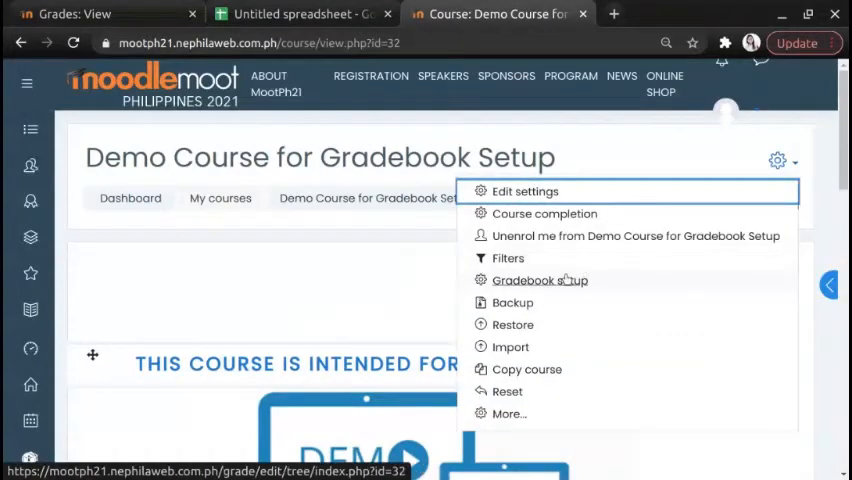
left_click(540, 280)
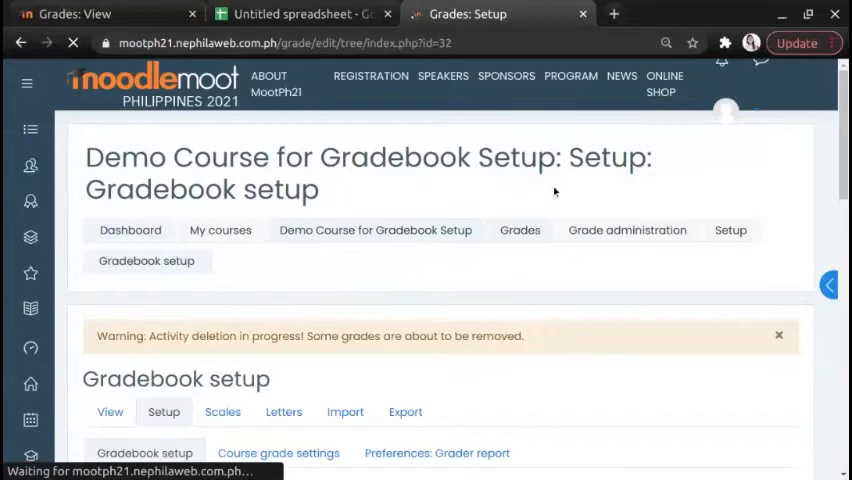
scroll("down", 3)
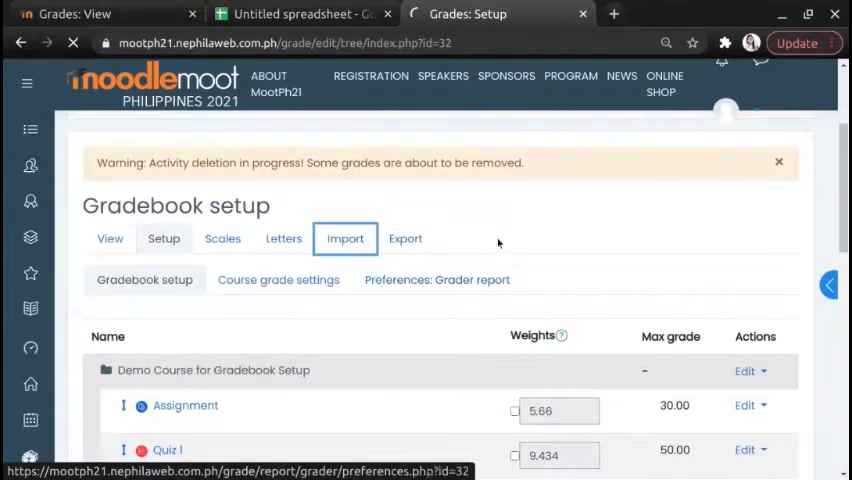
left_click(344, 238)
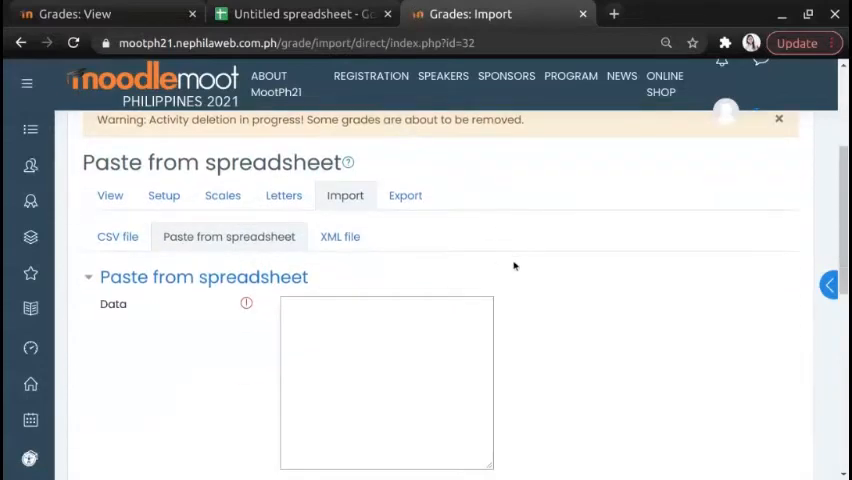
left_click(300, 14)
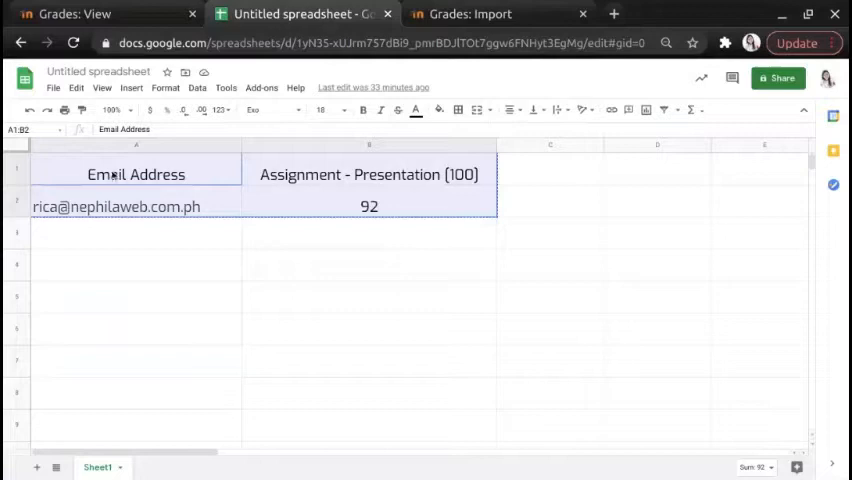
Step: Copy cells A1:B2 holding the Email Address and Assignment - Presentation [100] grade of 92
left_click(136, 174)
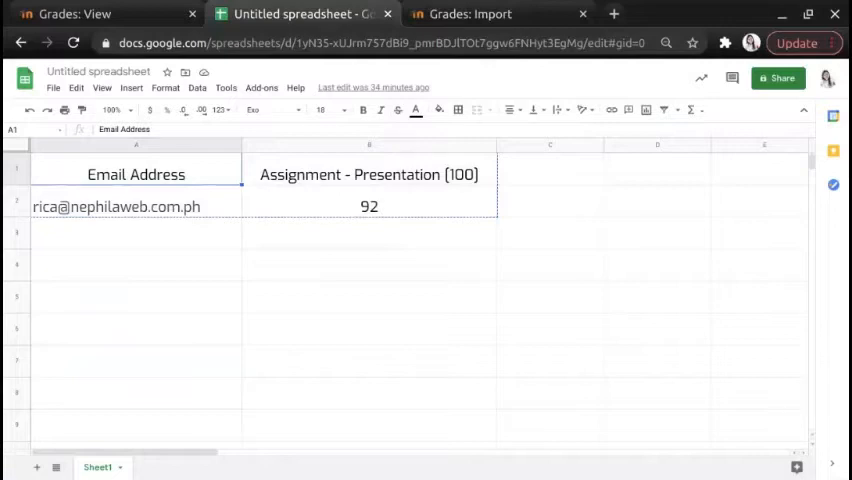
left_click(368, 174)
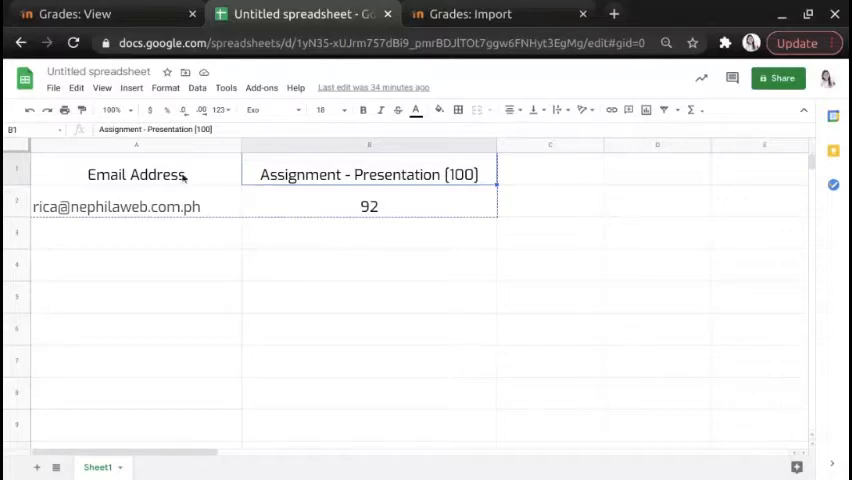
right_click(136, 174)
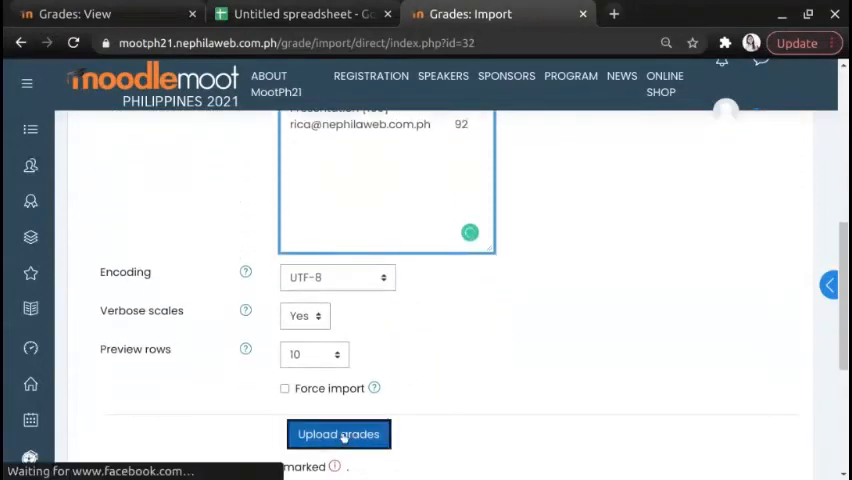
Step: Upload the pasted data and map imported users by Email address
left_click(338, 434)
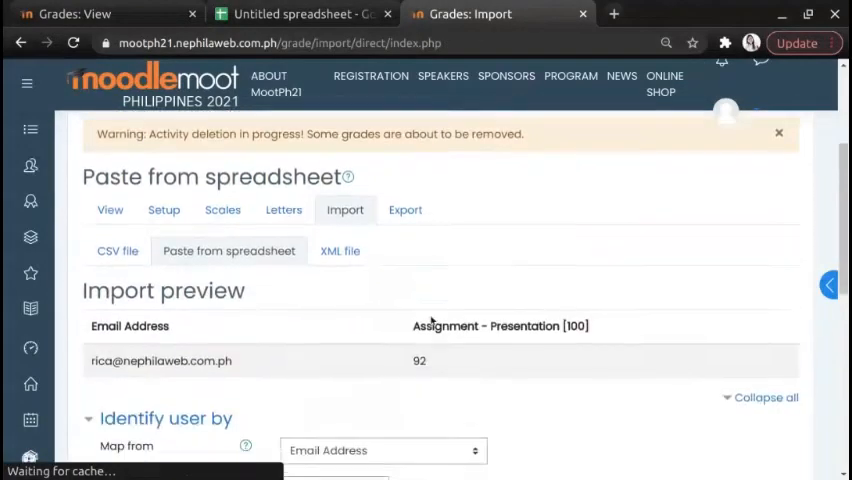
scroll("down", 3)
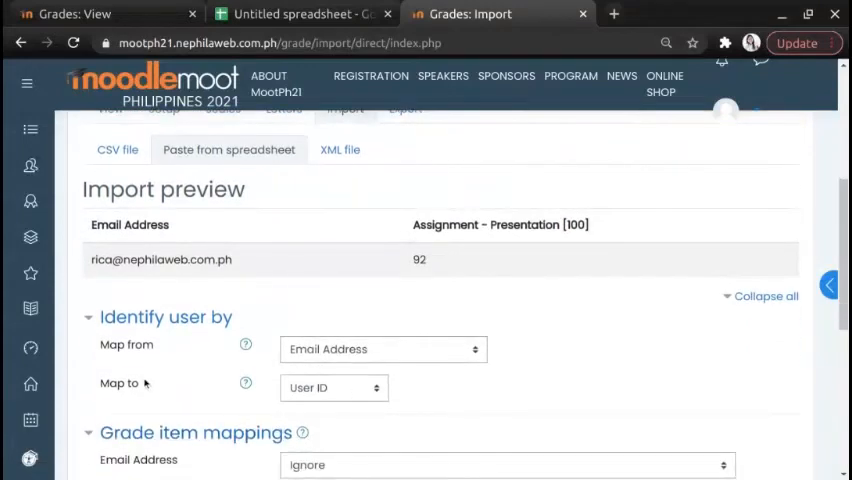
left_click(334, 388)
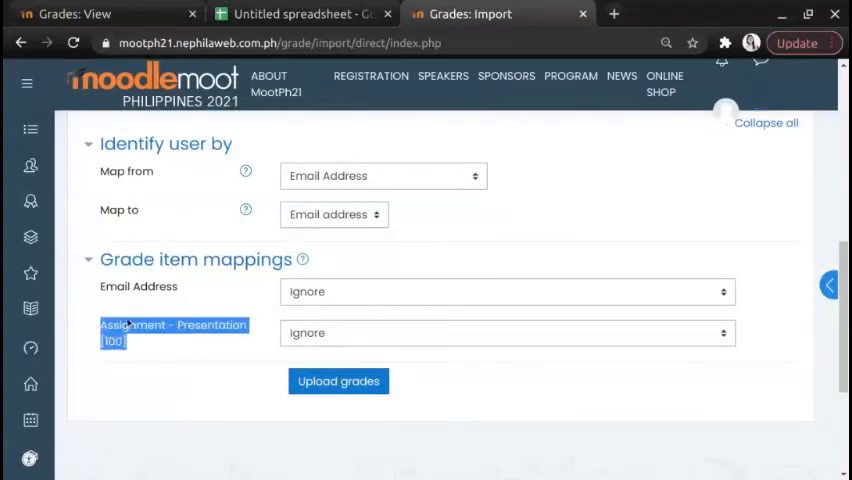
Step: Assign the grade column to Assignment: Assignment - Presentation and upload the grades
left_click(508, 332)
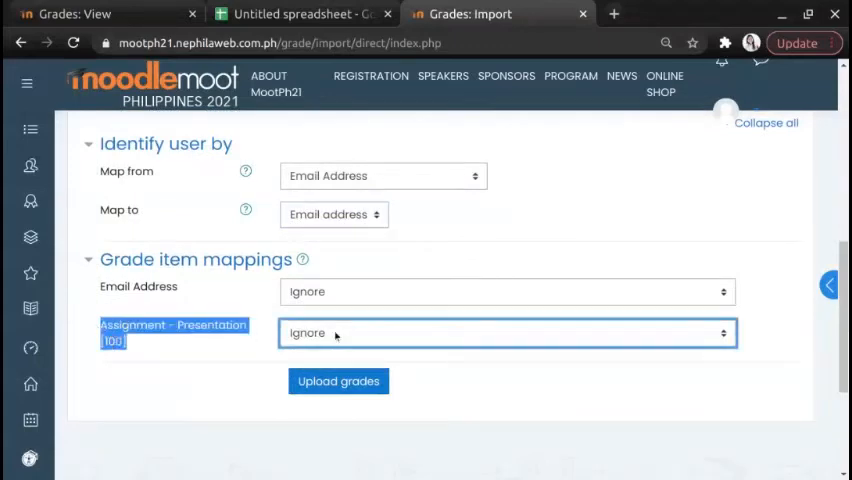
left_click(508, 332)
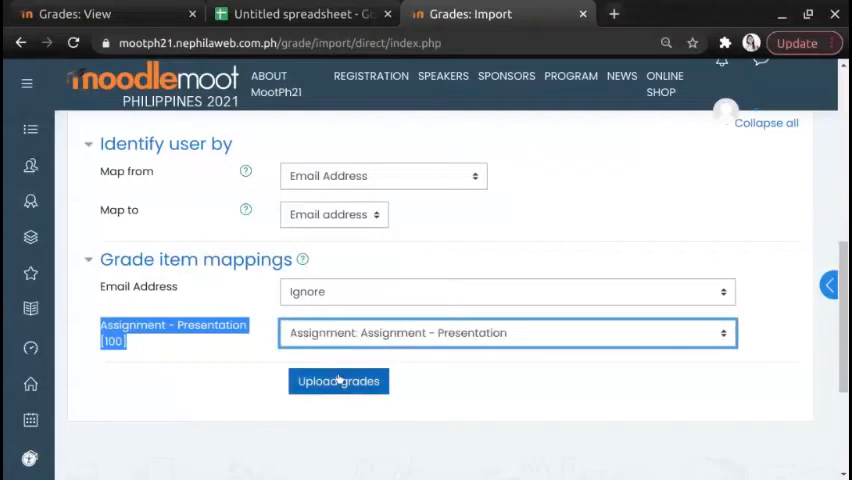
left_click(338, 380)
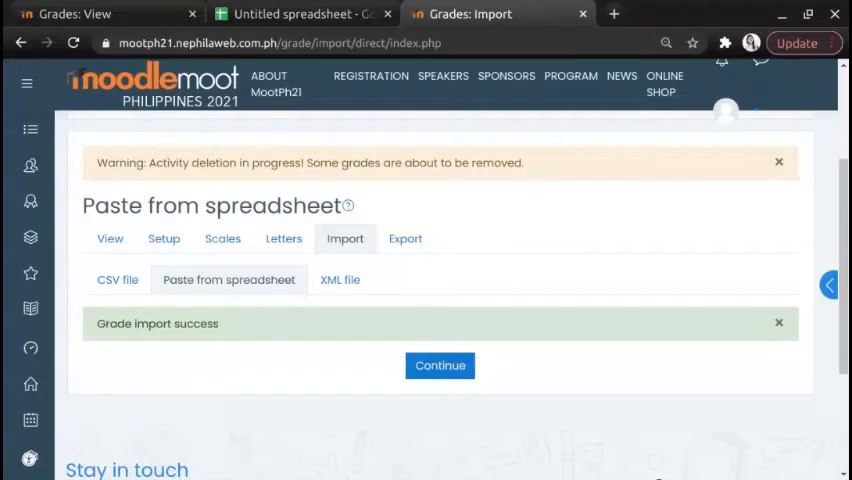
Step: Continue past the Grade import success message to the Demo Course grader report
left_click(440, 364)
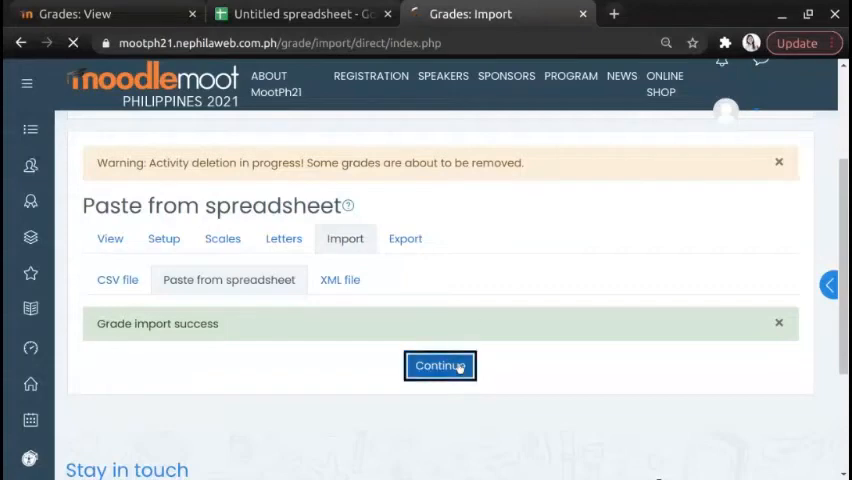
left_click(440, 364)
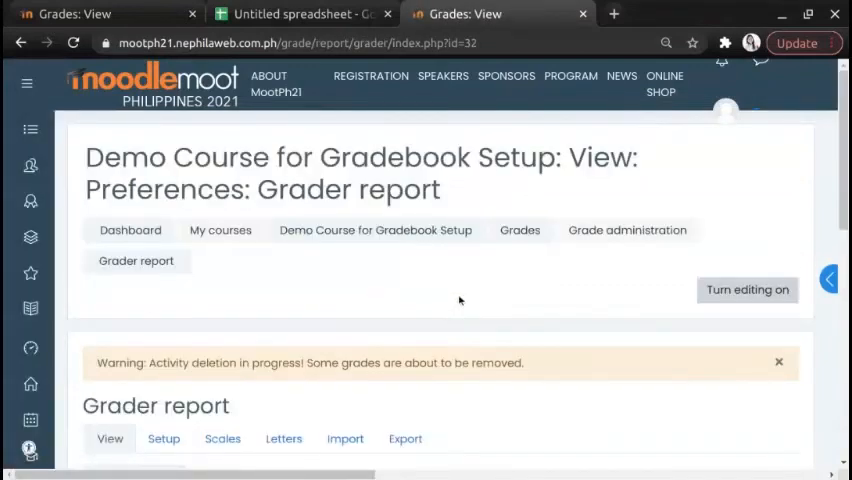
scroll("down", 3)
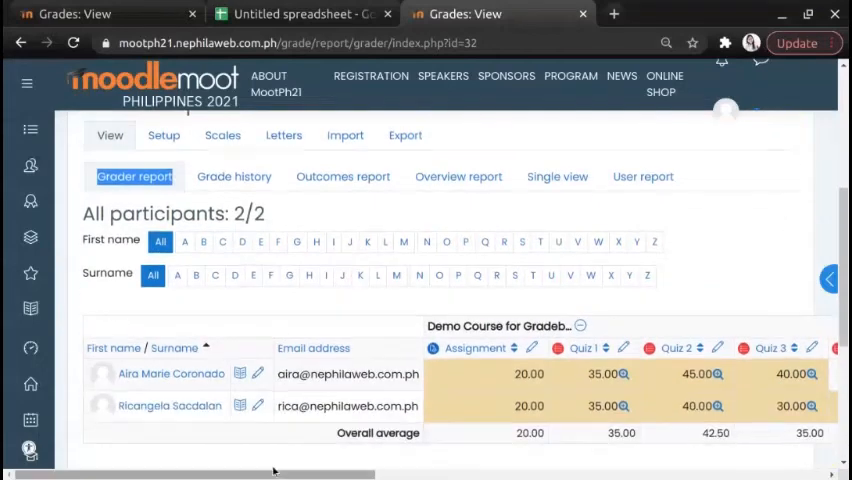
scroll("right", 3)
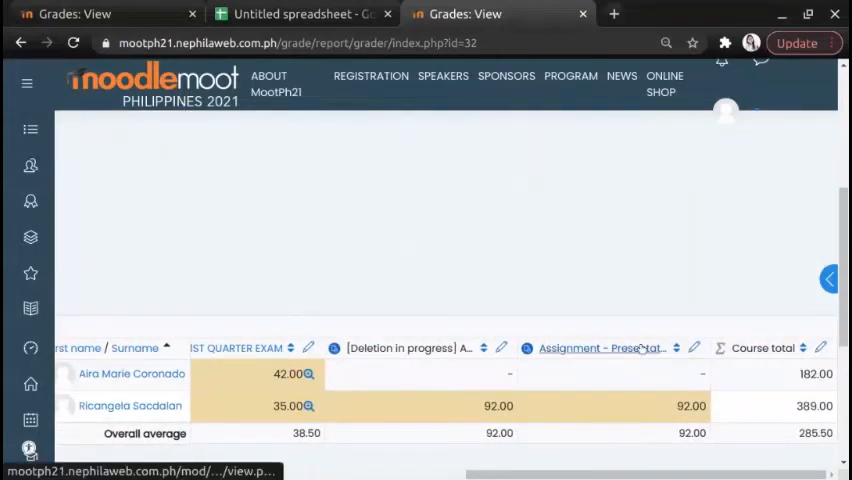
mouse_move(130, 404)
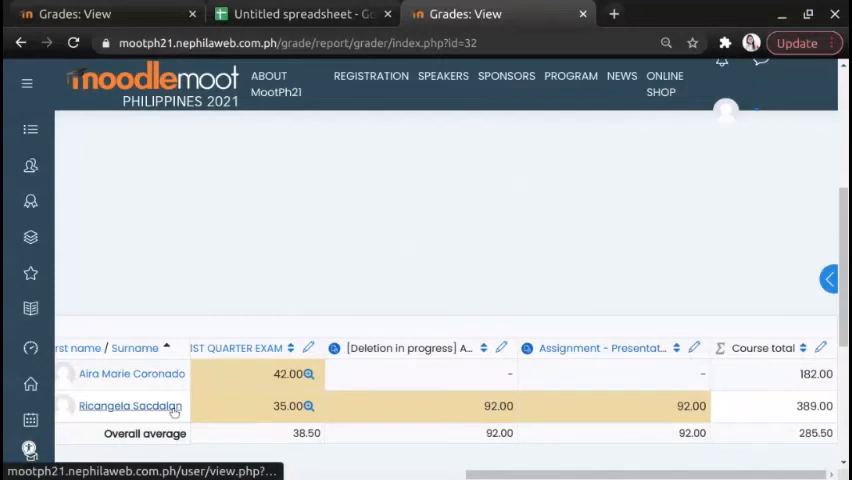